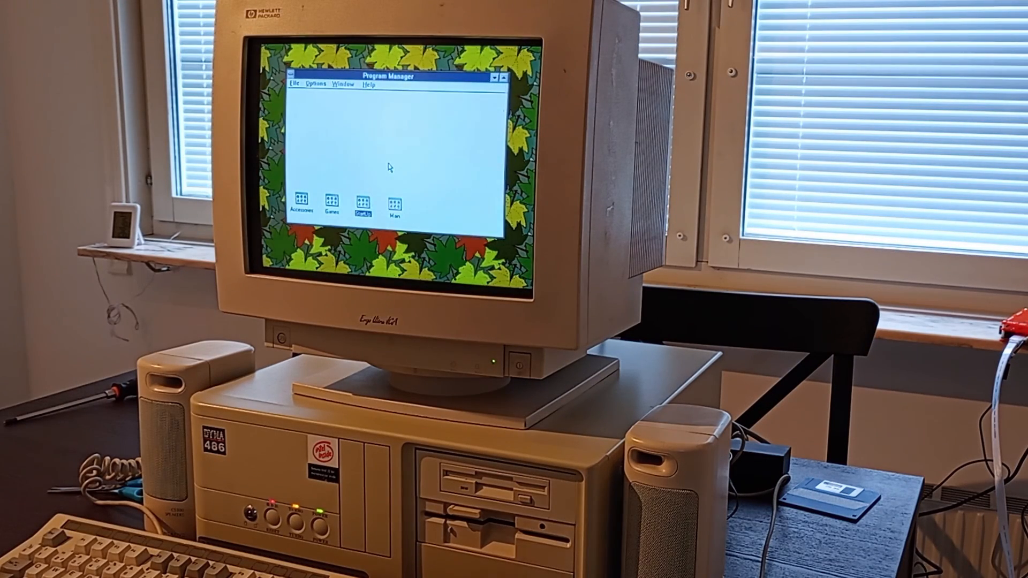
pyautogui.moveTo(348, 164)
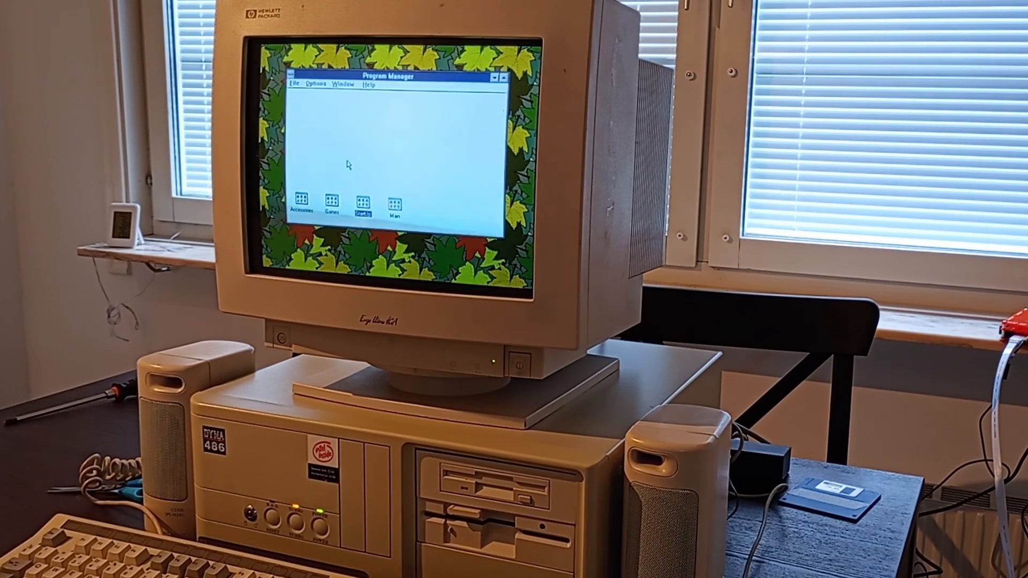